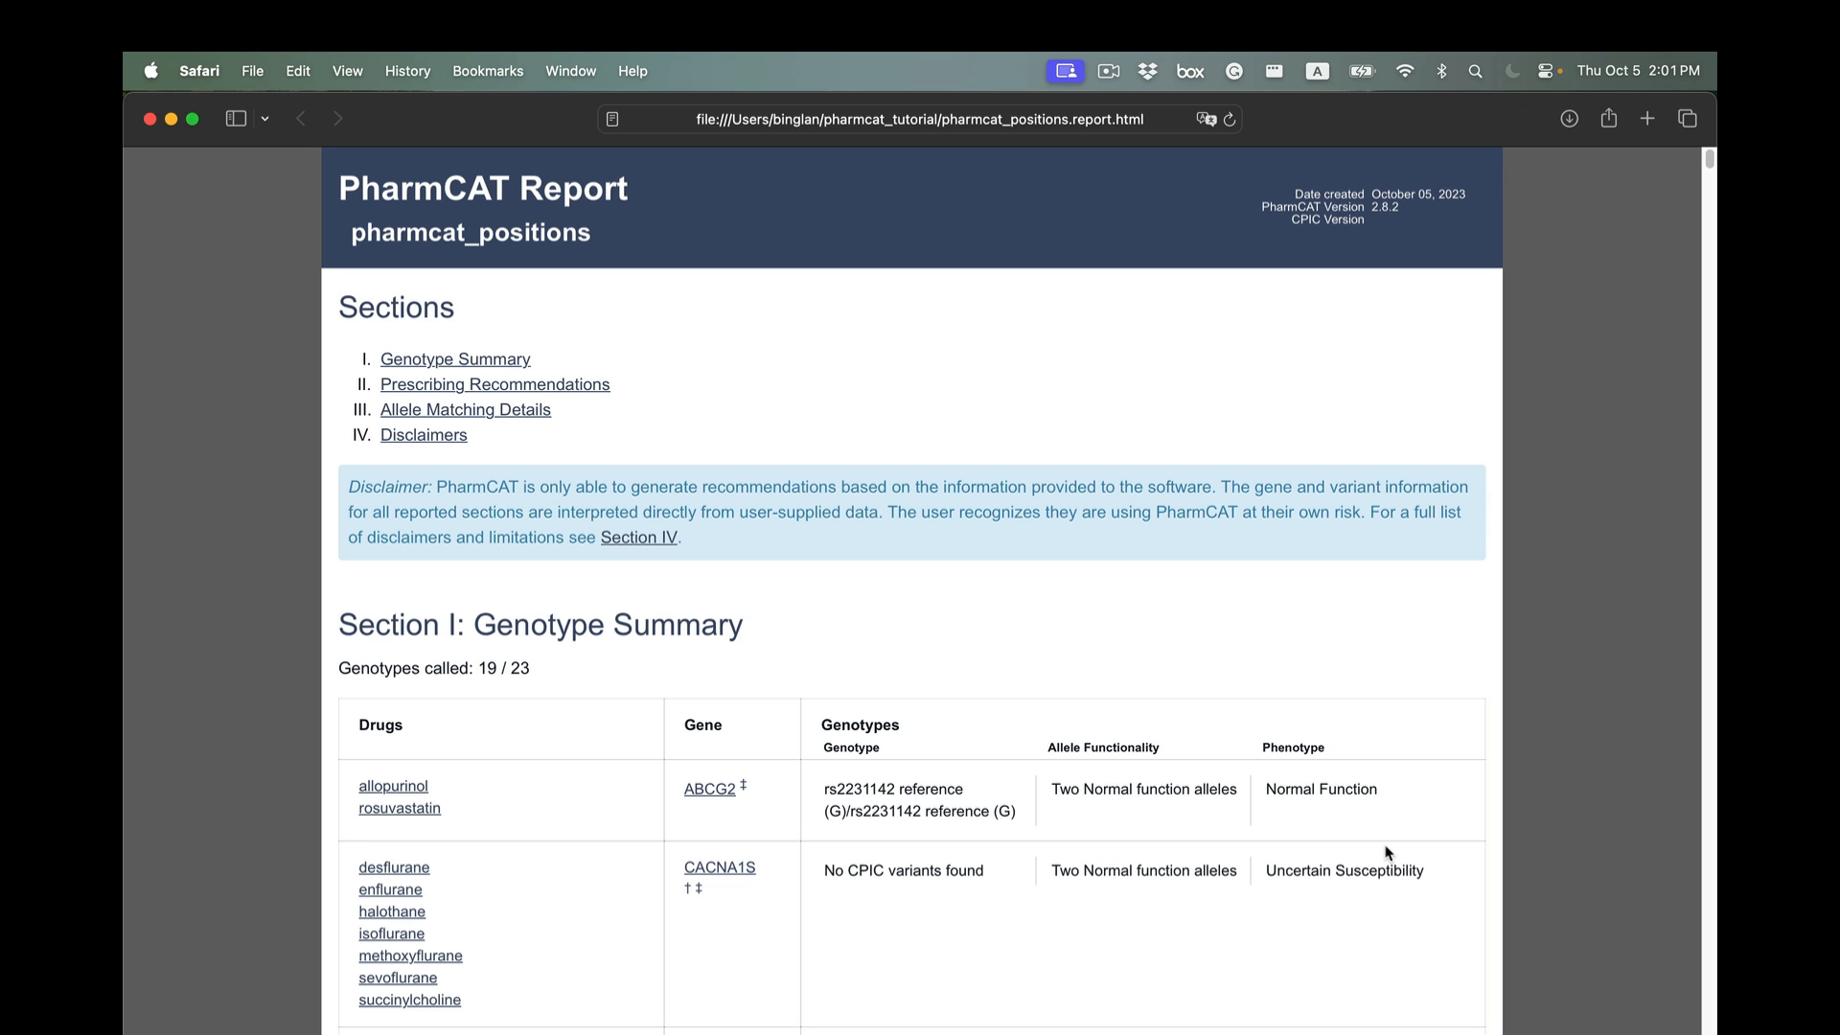
mouse_move(1363, 849)
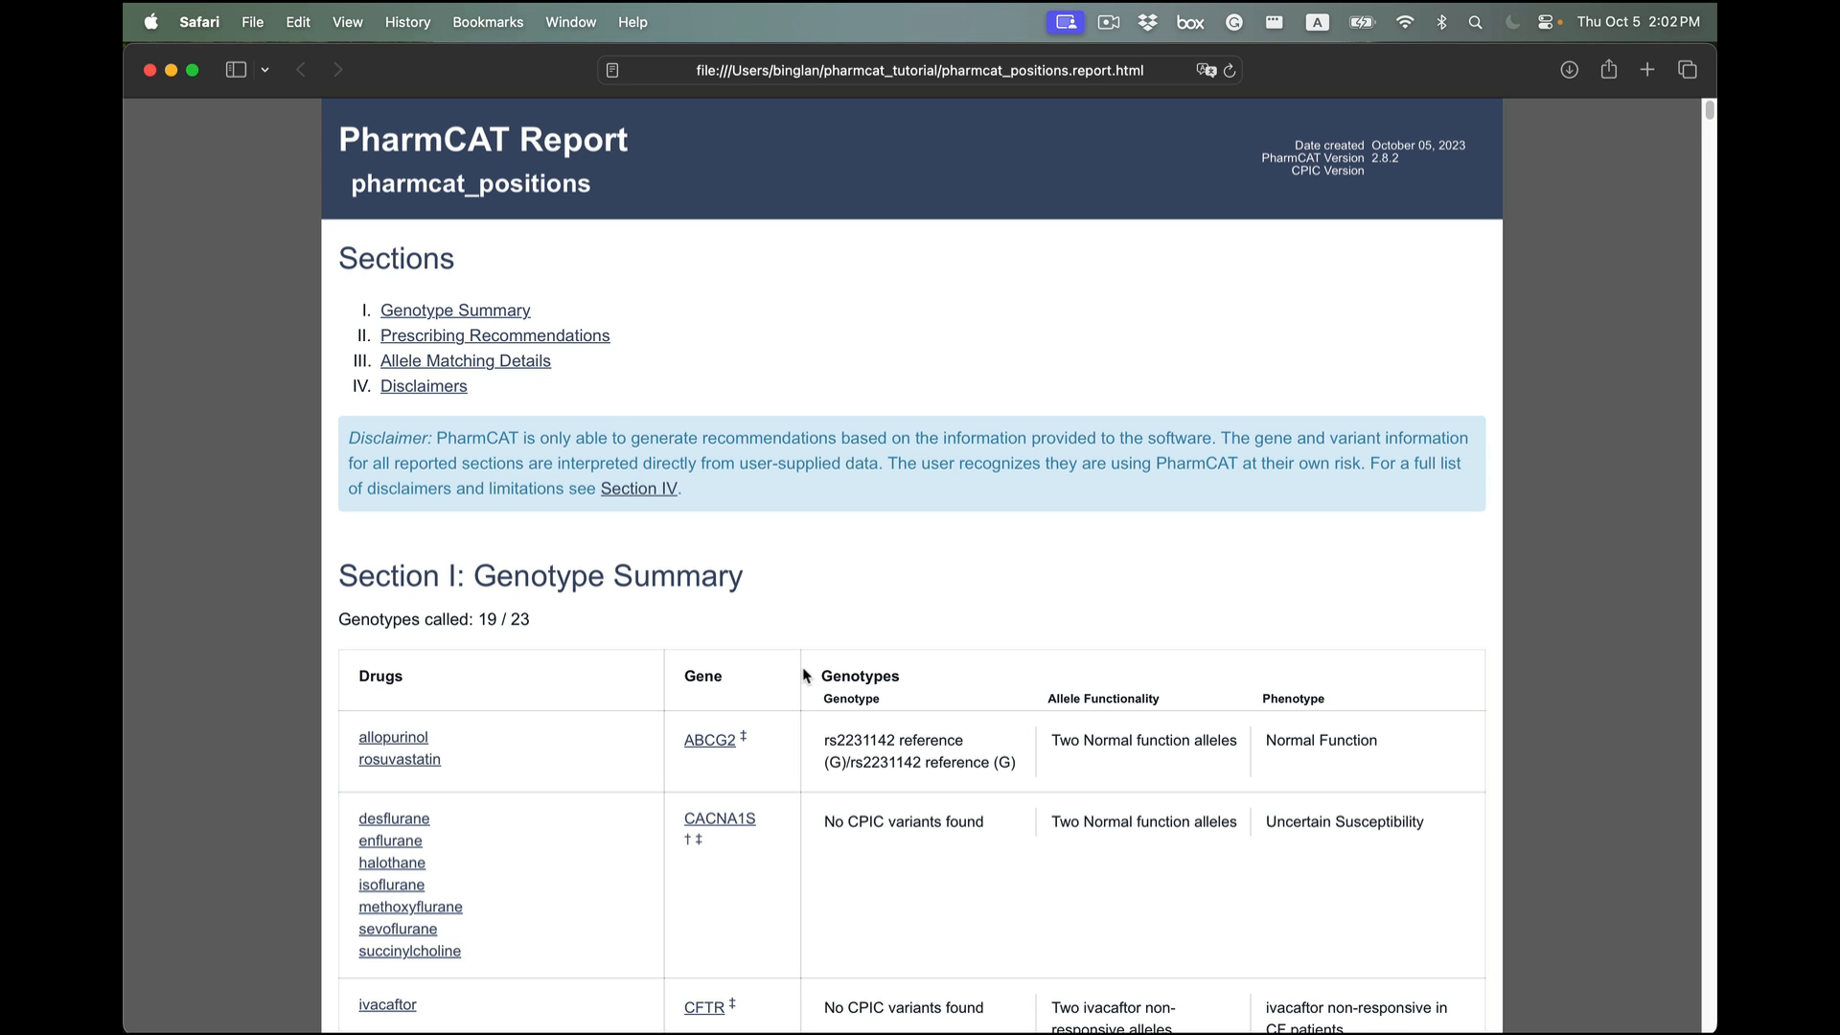
mouse_move(802, 679)
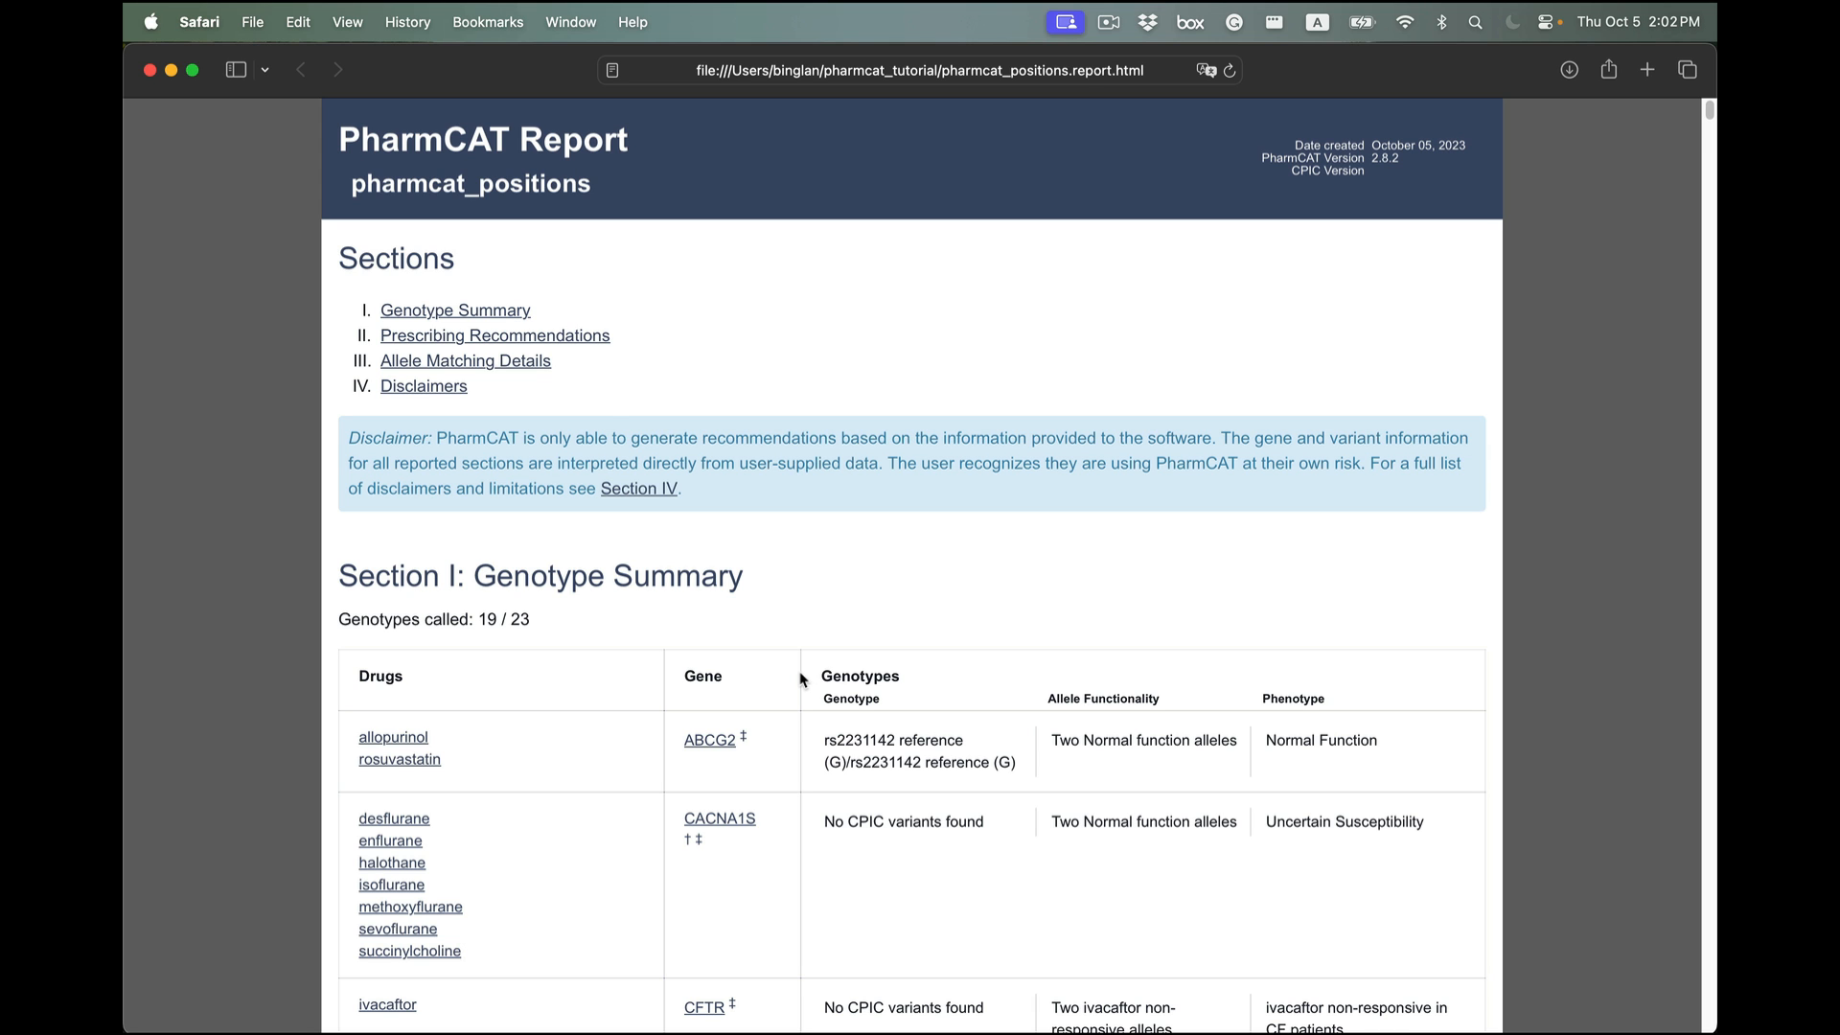
mouse_move(864, 692)
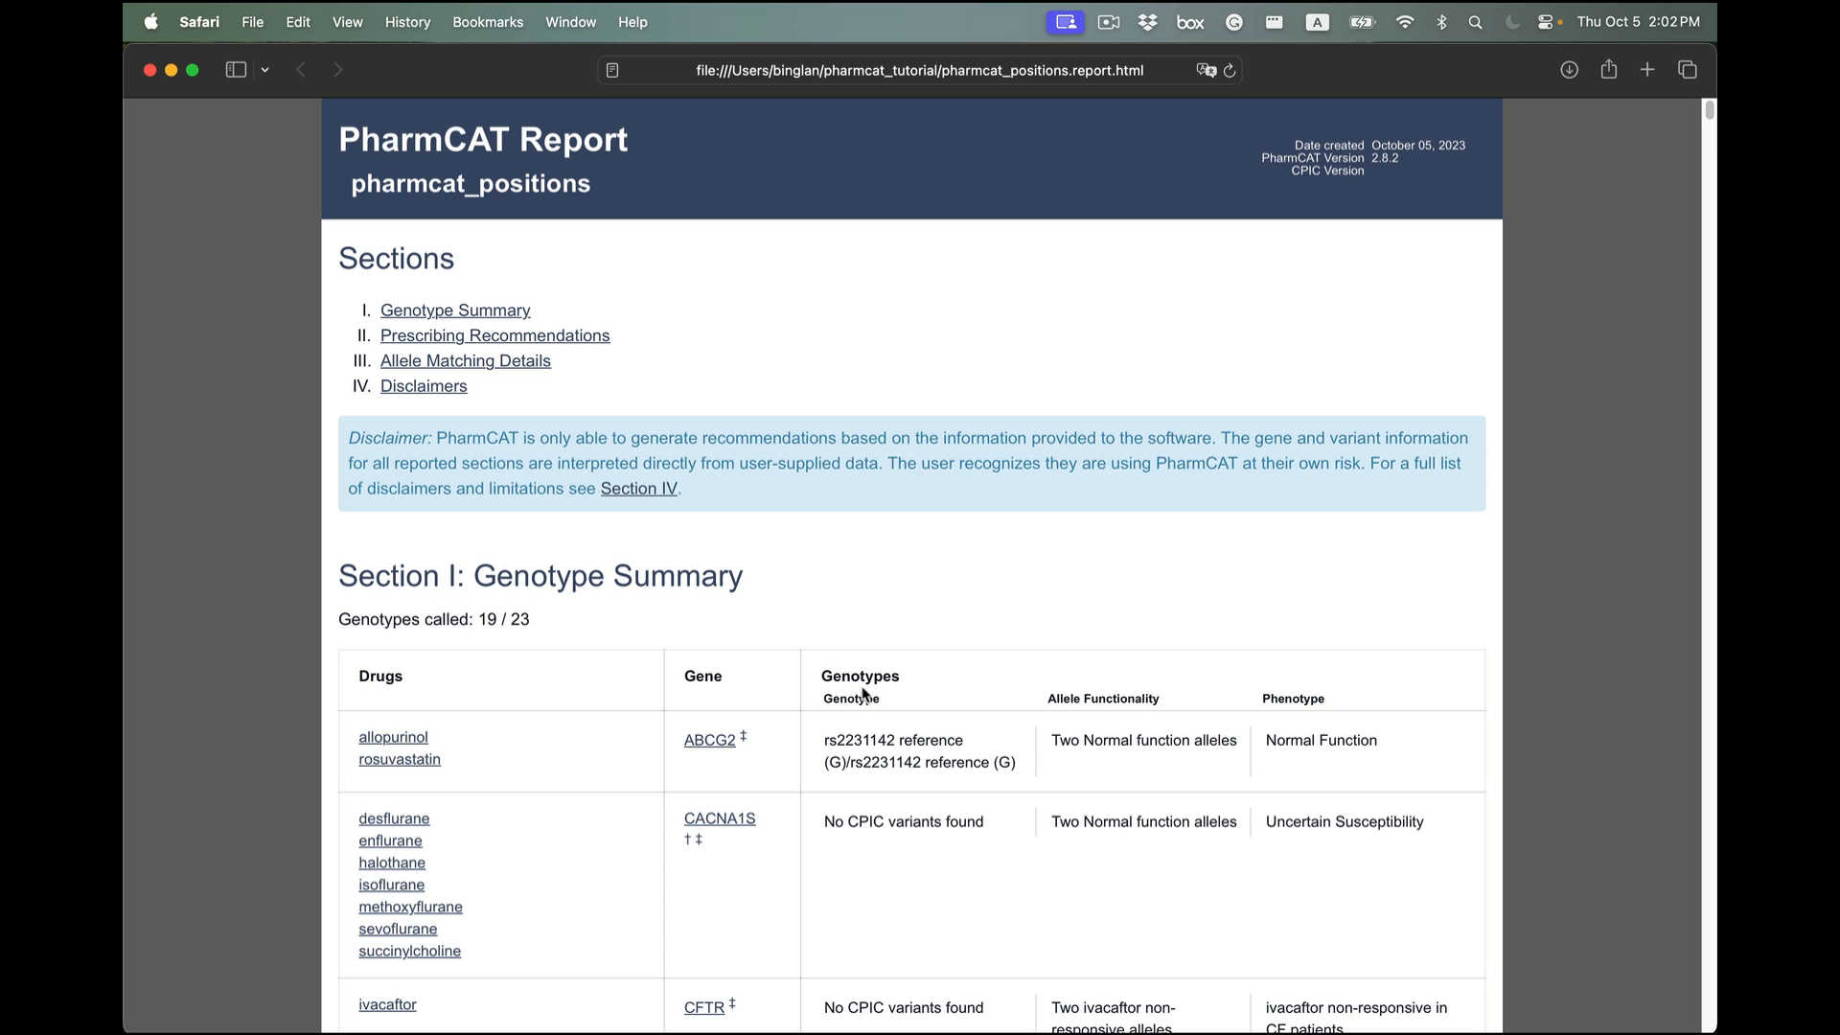
- Scroll past the Sections list to the Genotype Summary table (19 of 23 genotypes called)
scroll(down, 3)
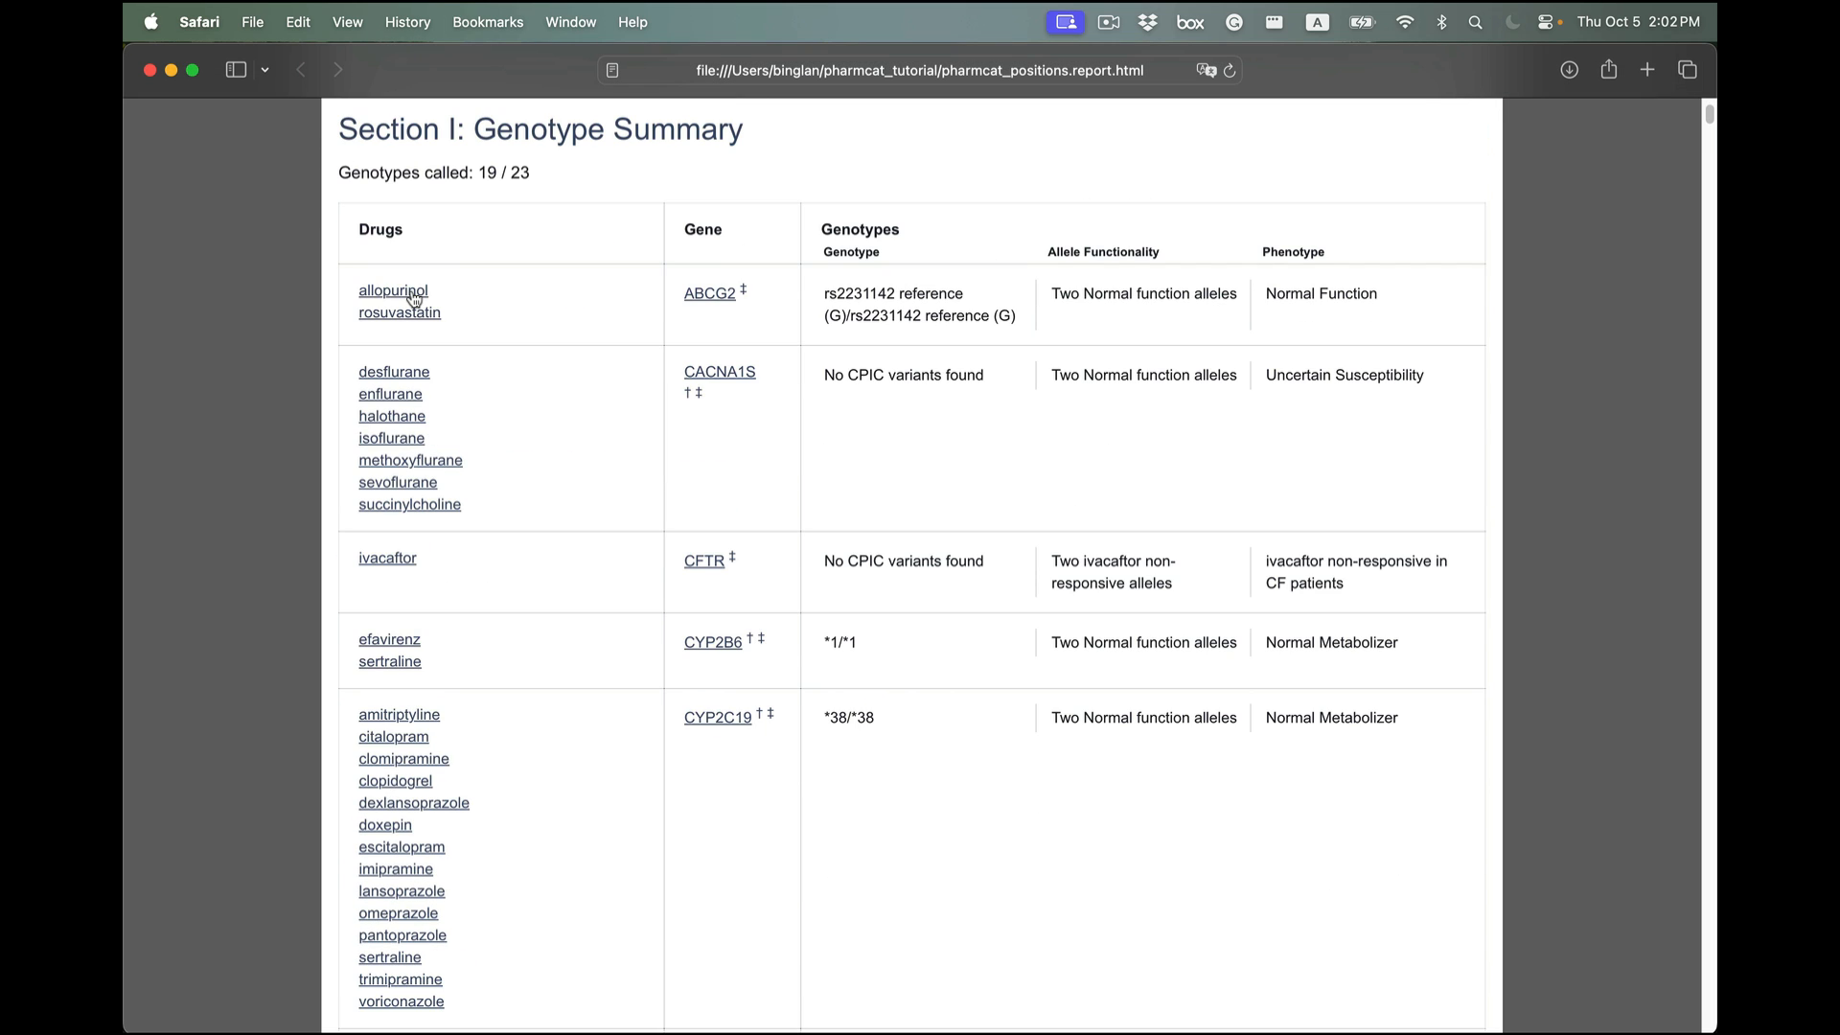
- Jump to the ABCG2 allele match data and scroll through the tables down to CYP2C9
click(391, 290)
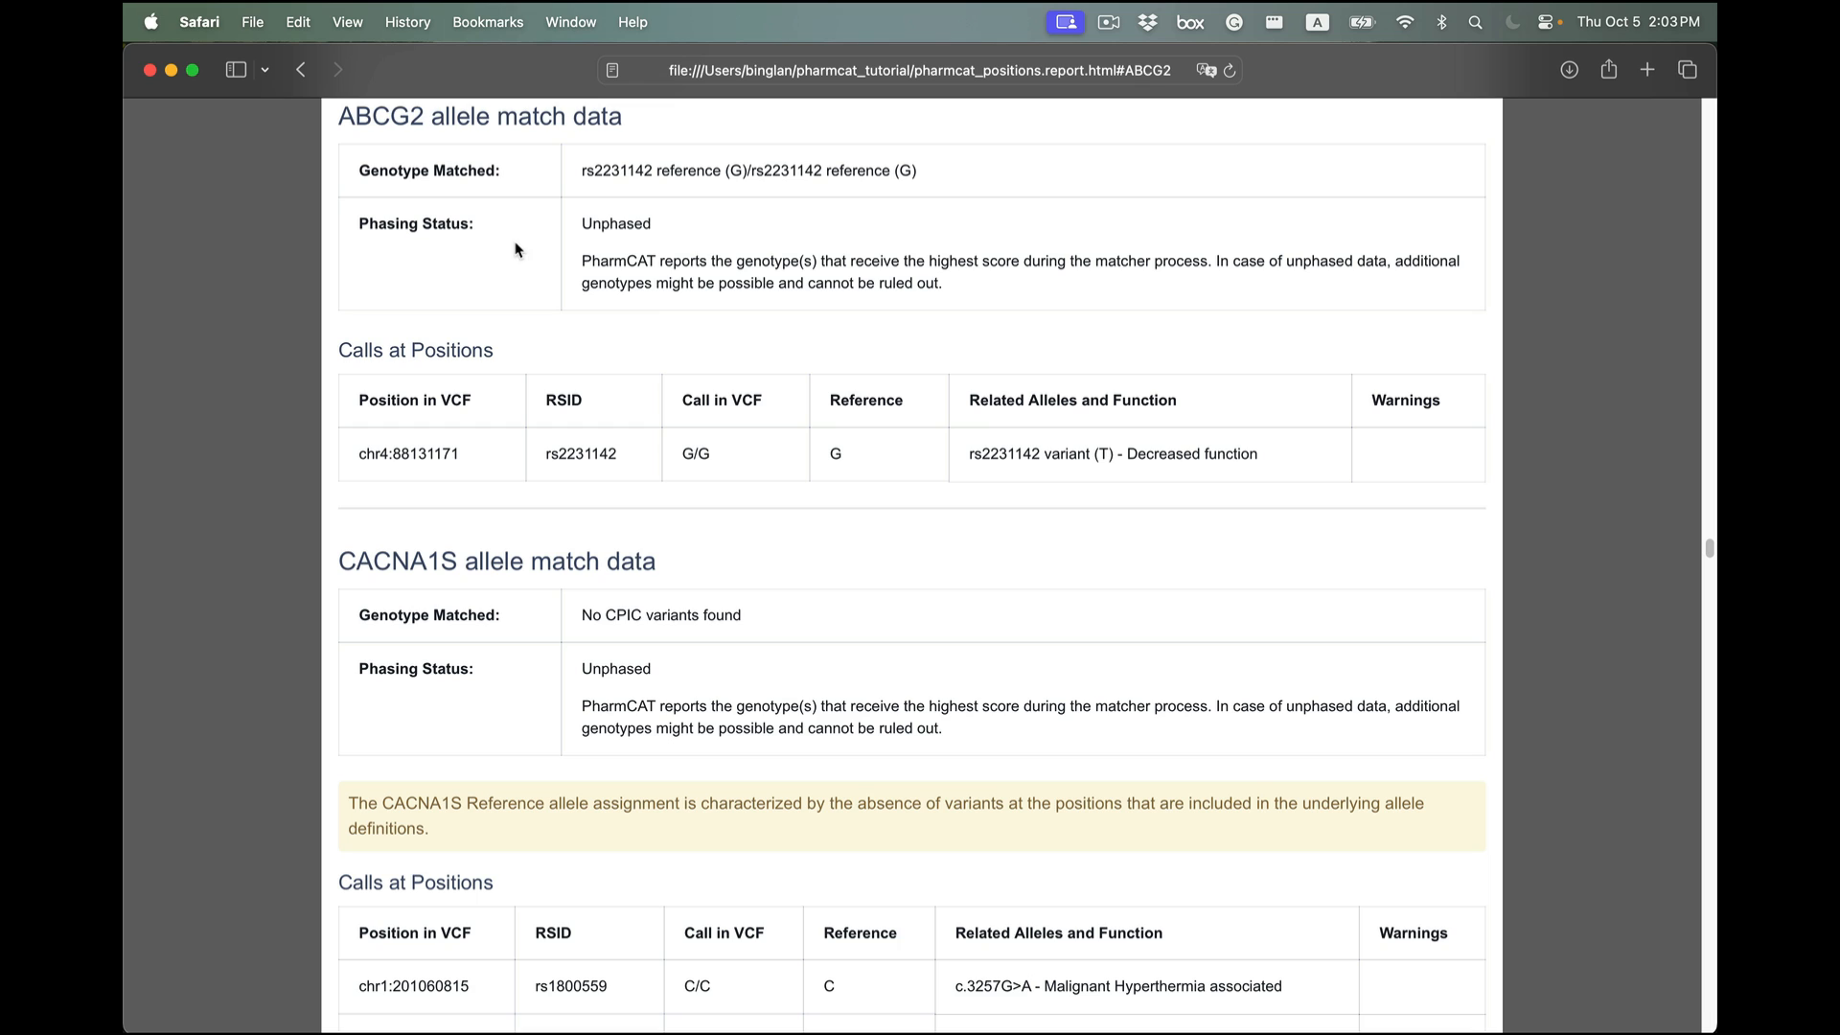
mouse_move(699, 387)
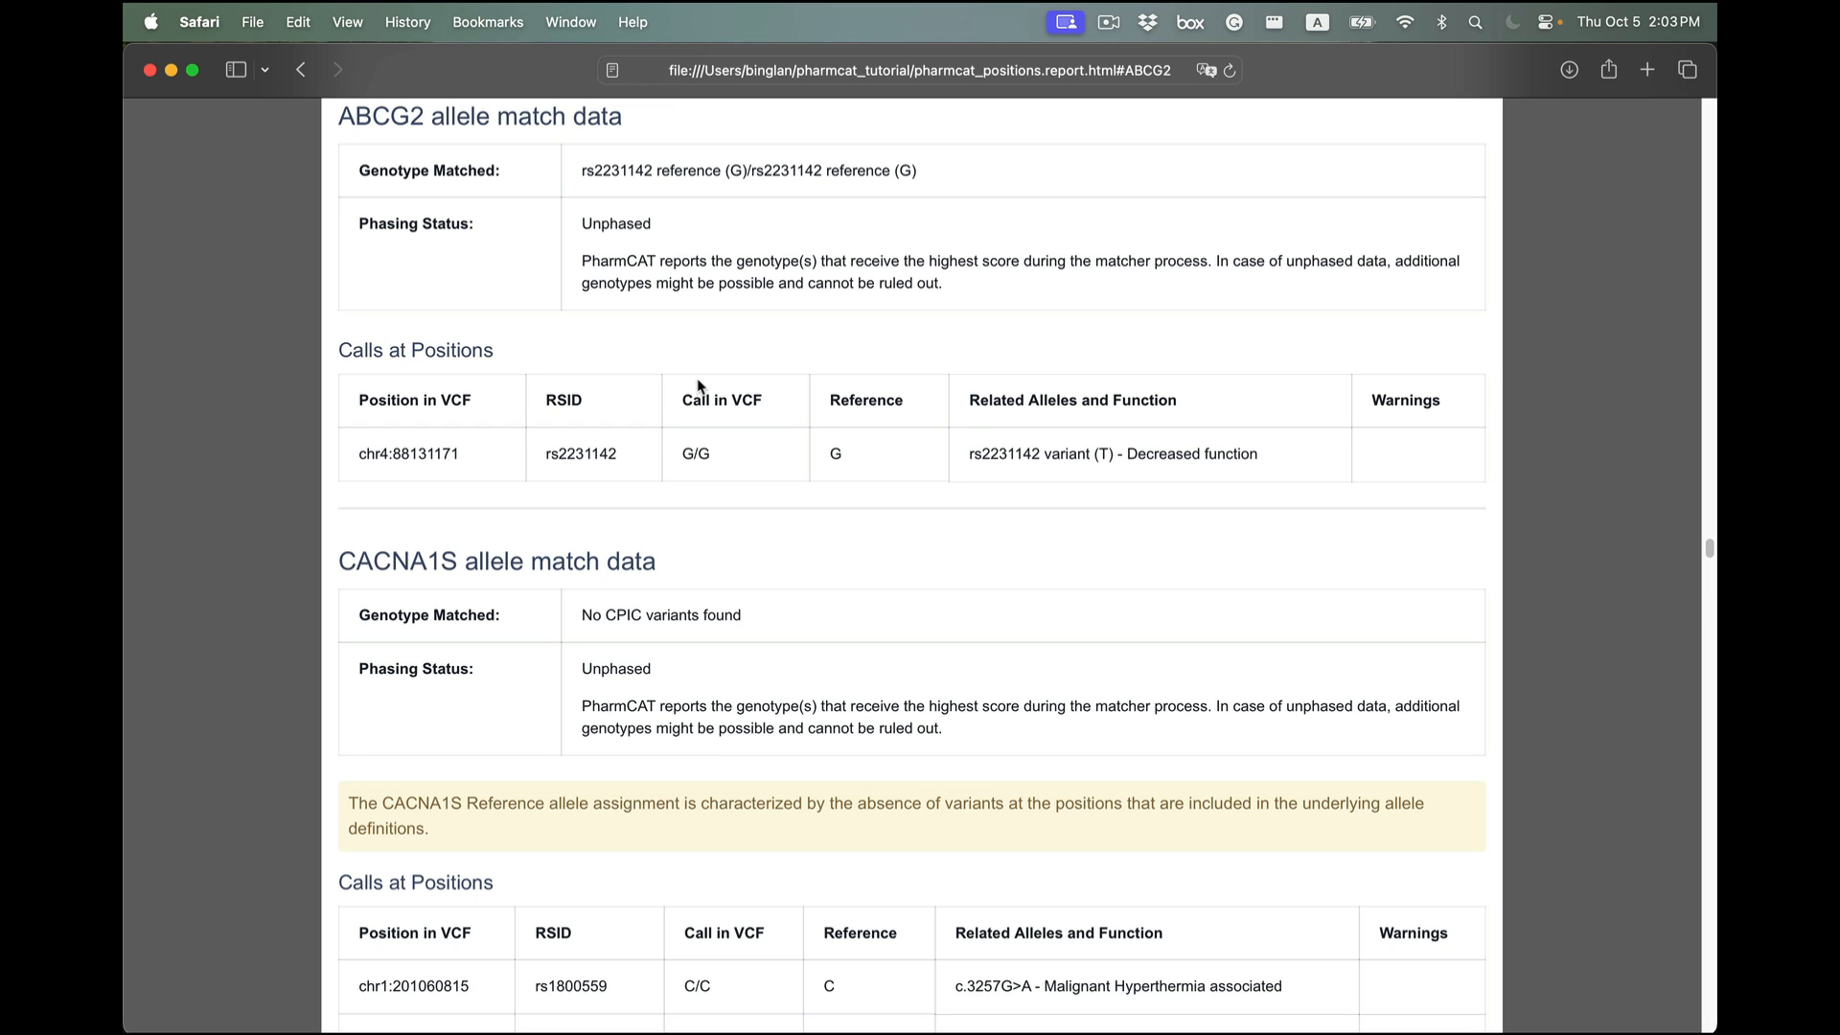
mouse_move(684, 387)
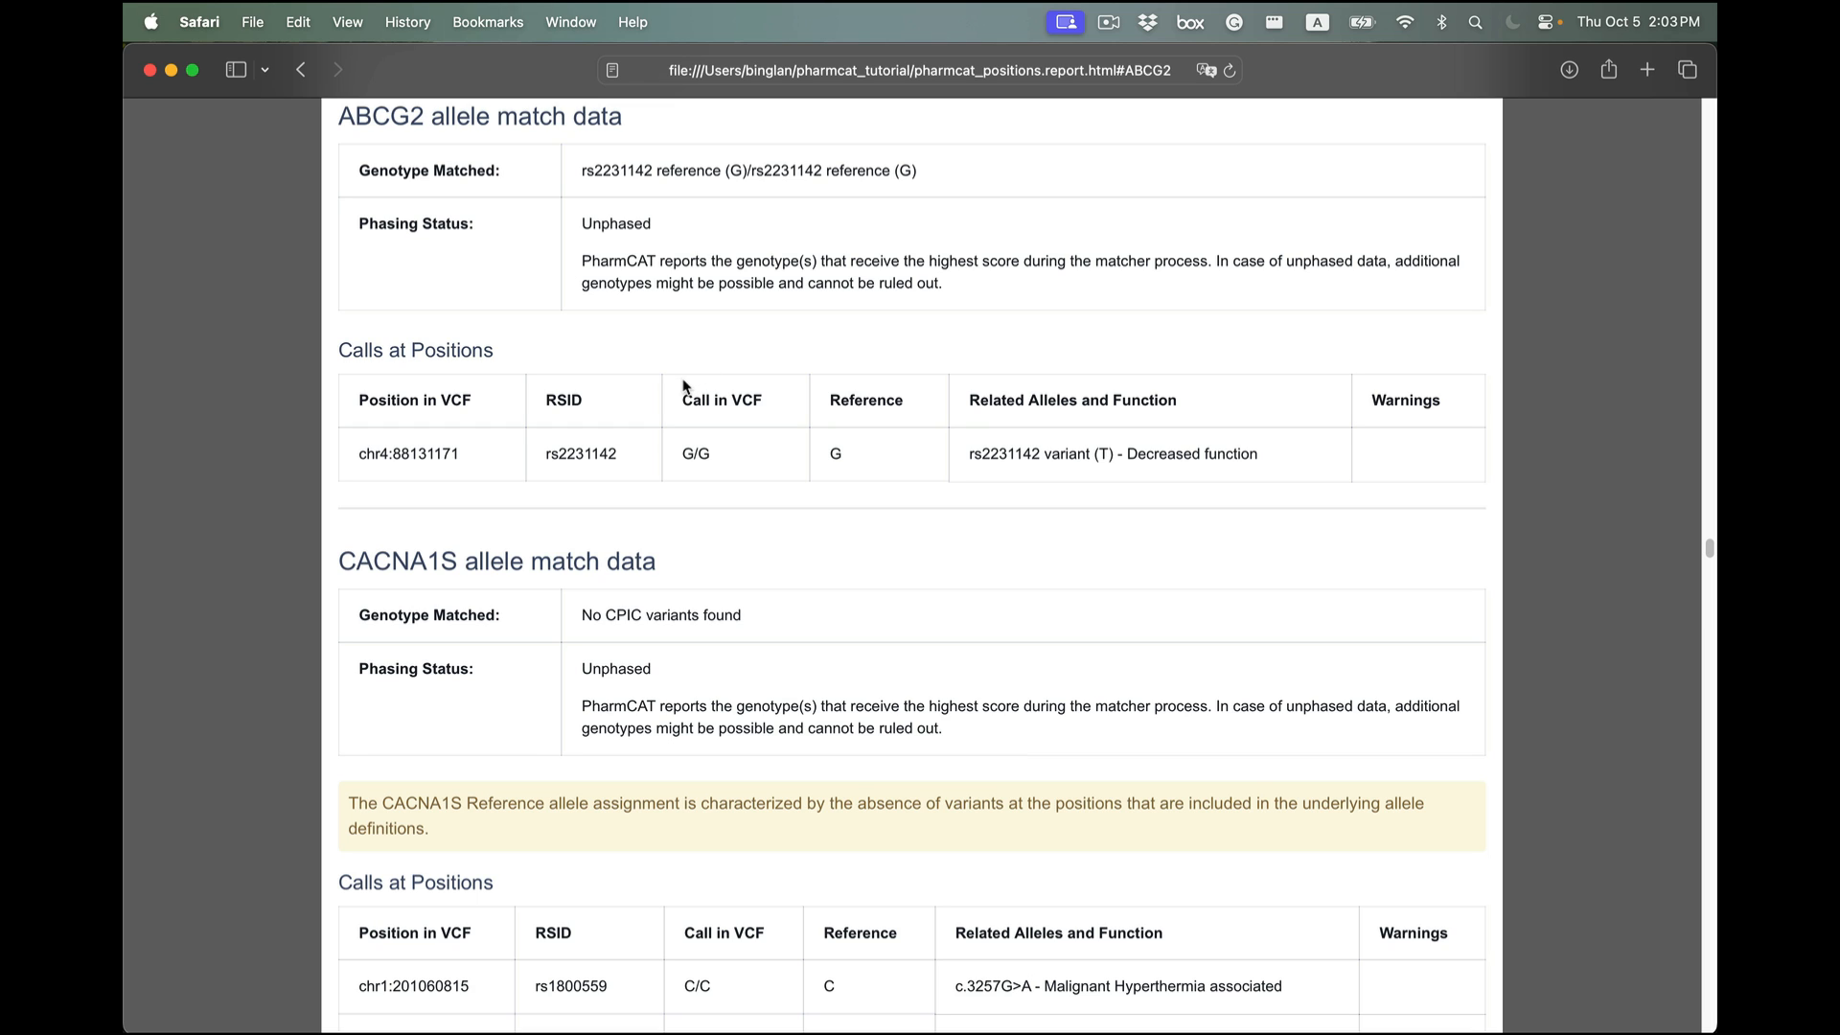
scroll(down, 3)
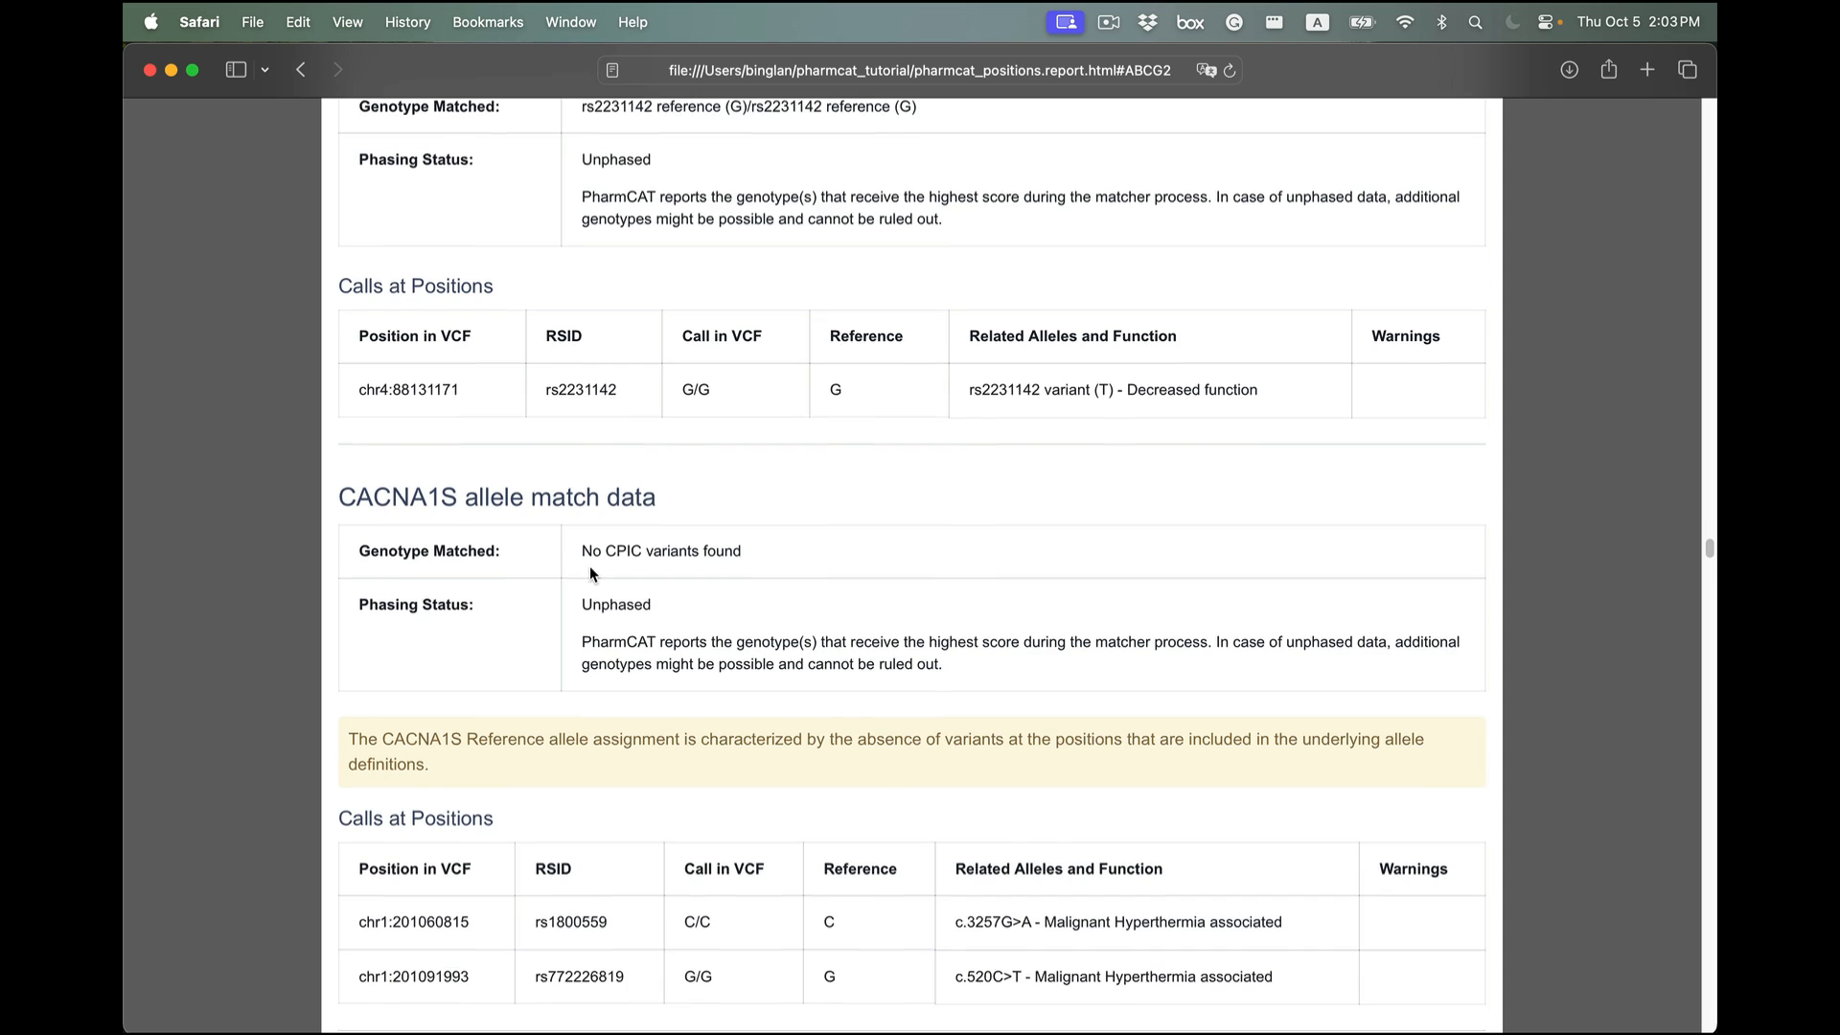
scroll(down, 3)
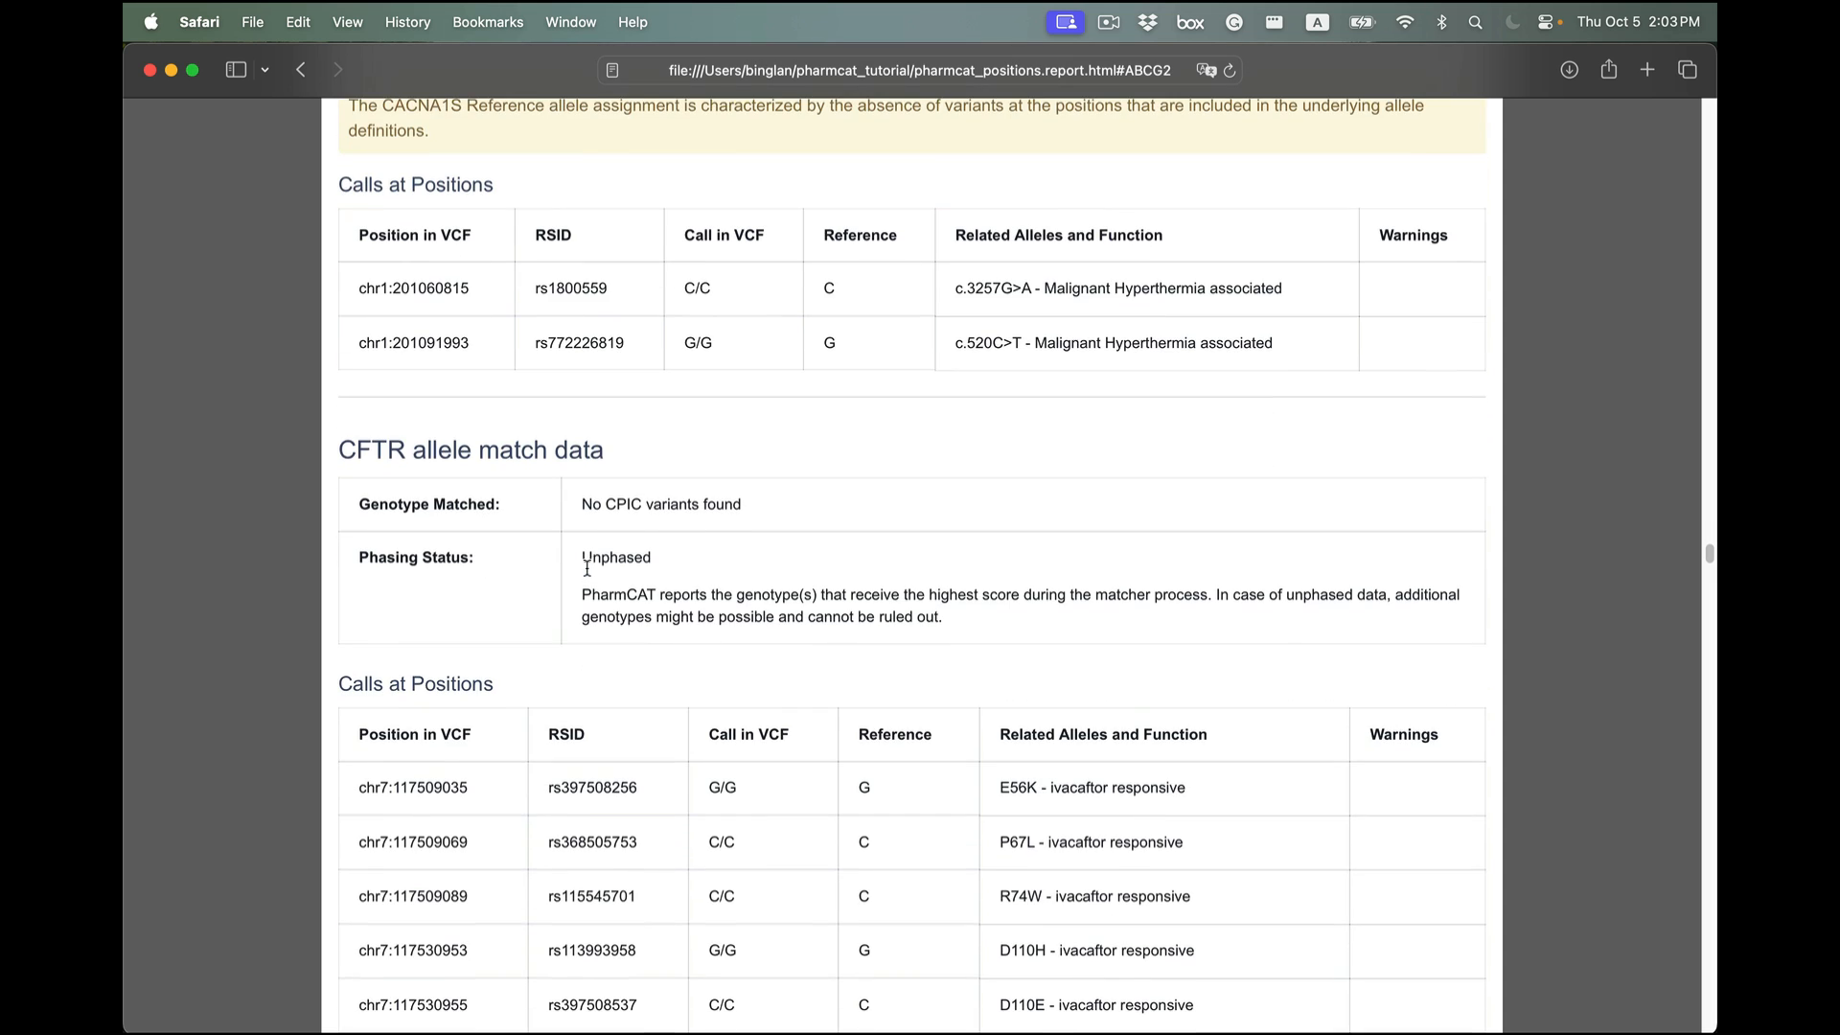
scroll(down, 3)
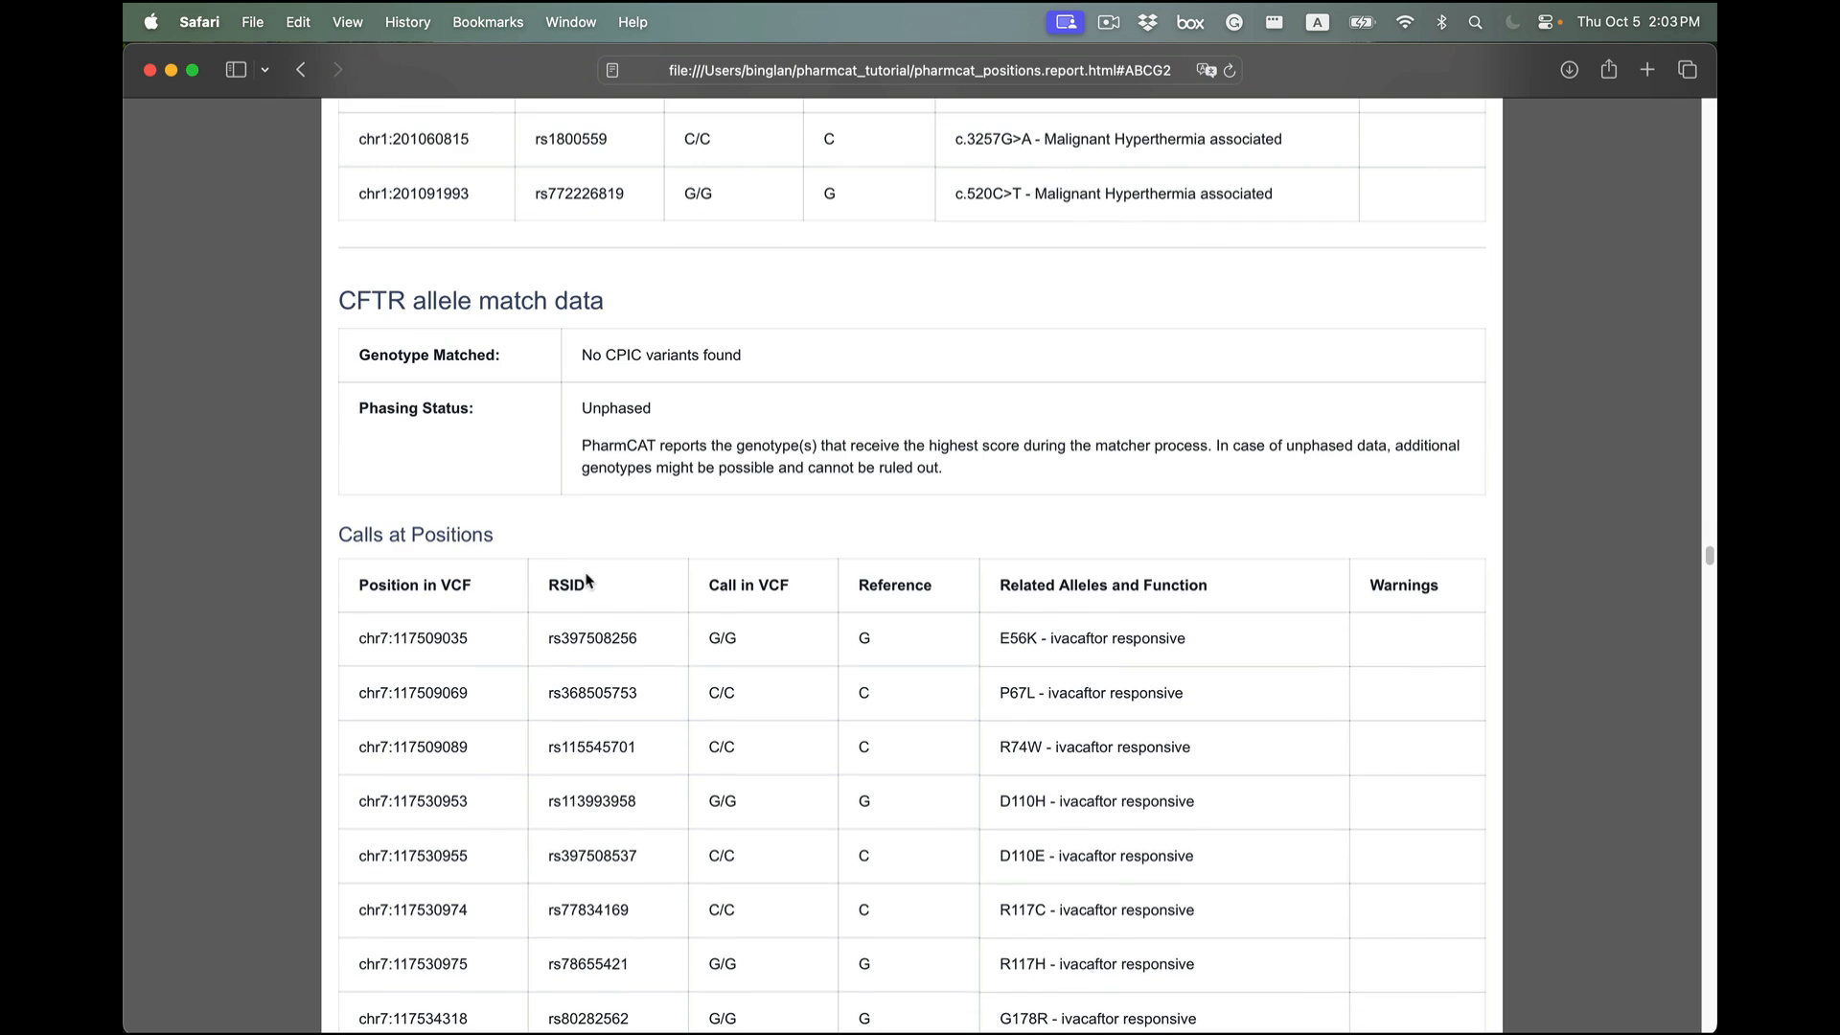
scroll(down, 3)
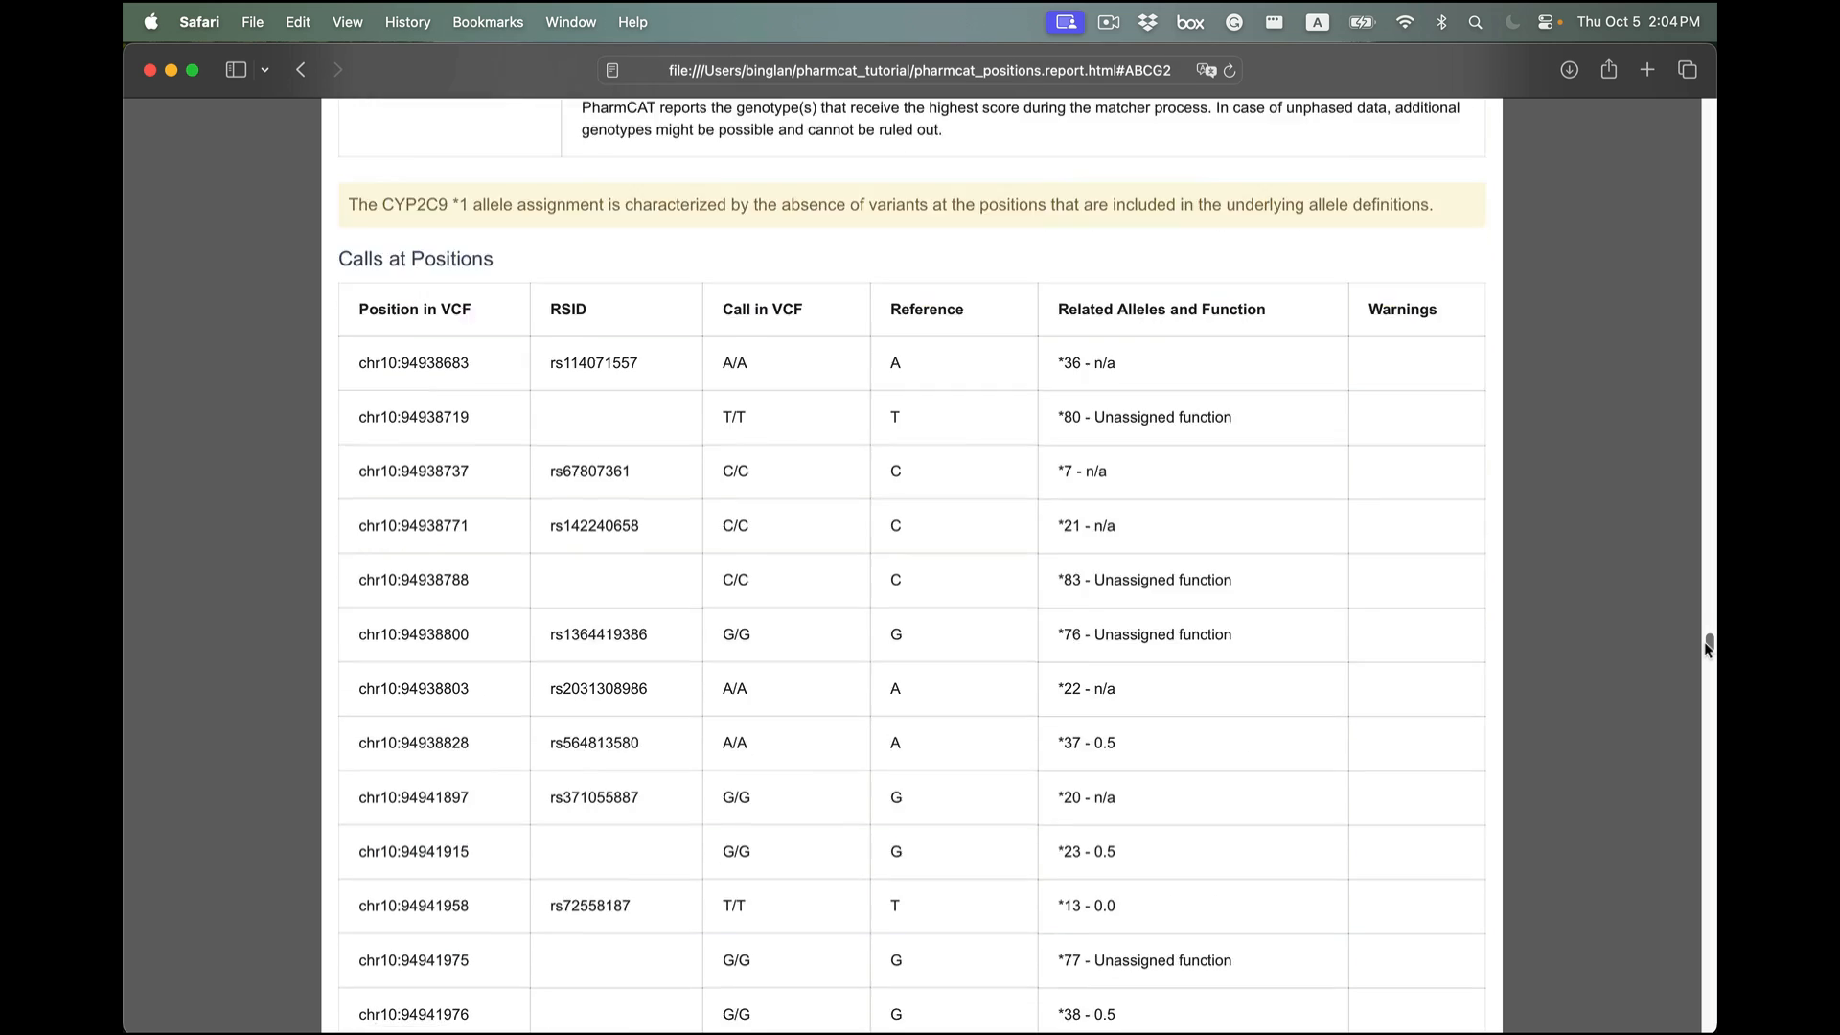
- Reach the Disclaimers section and follow the link to the pharmcat.org homepage
scroll(down, 3)
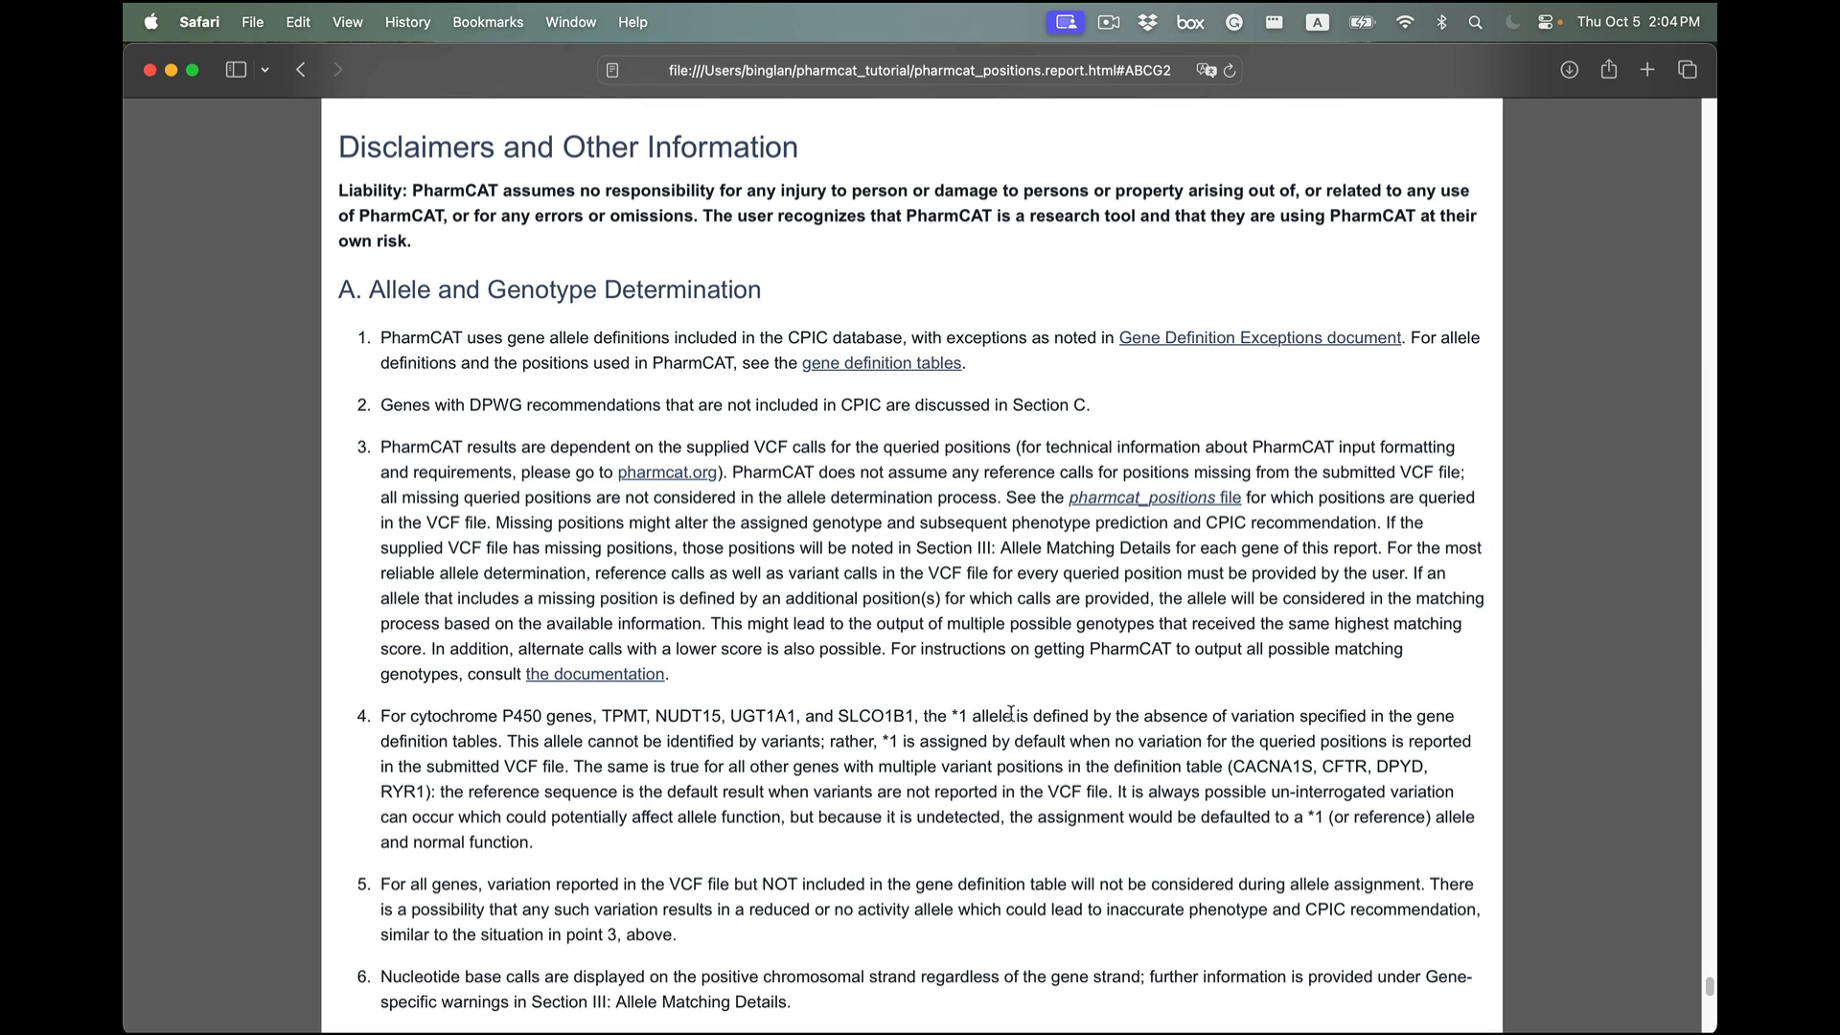
mouse_move(1012, 713)
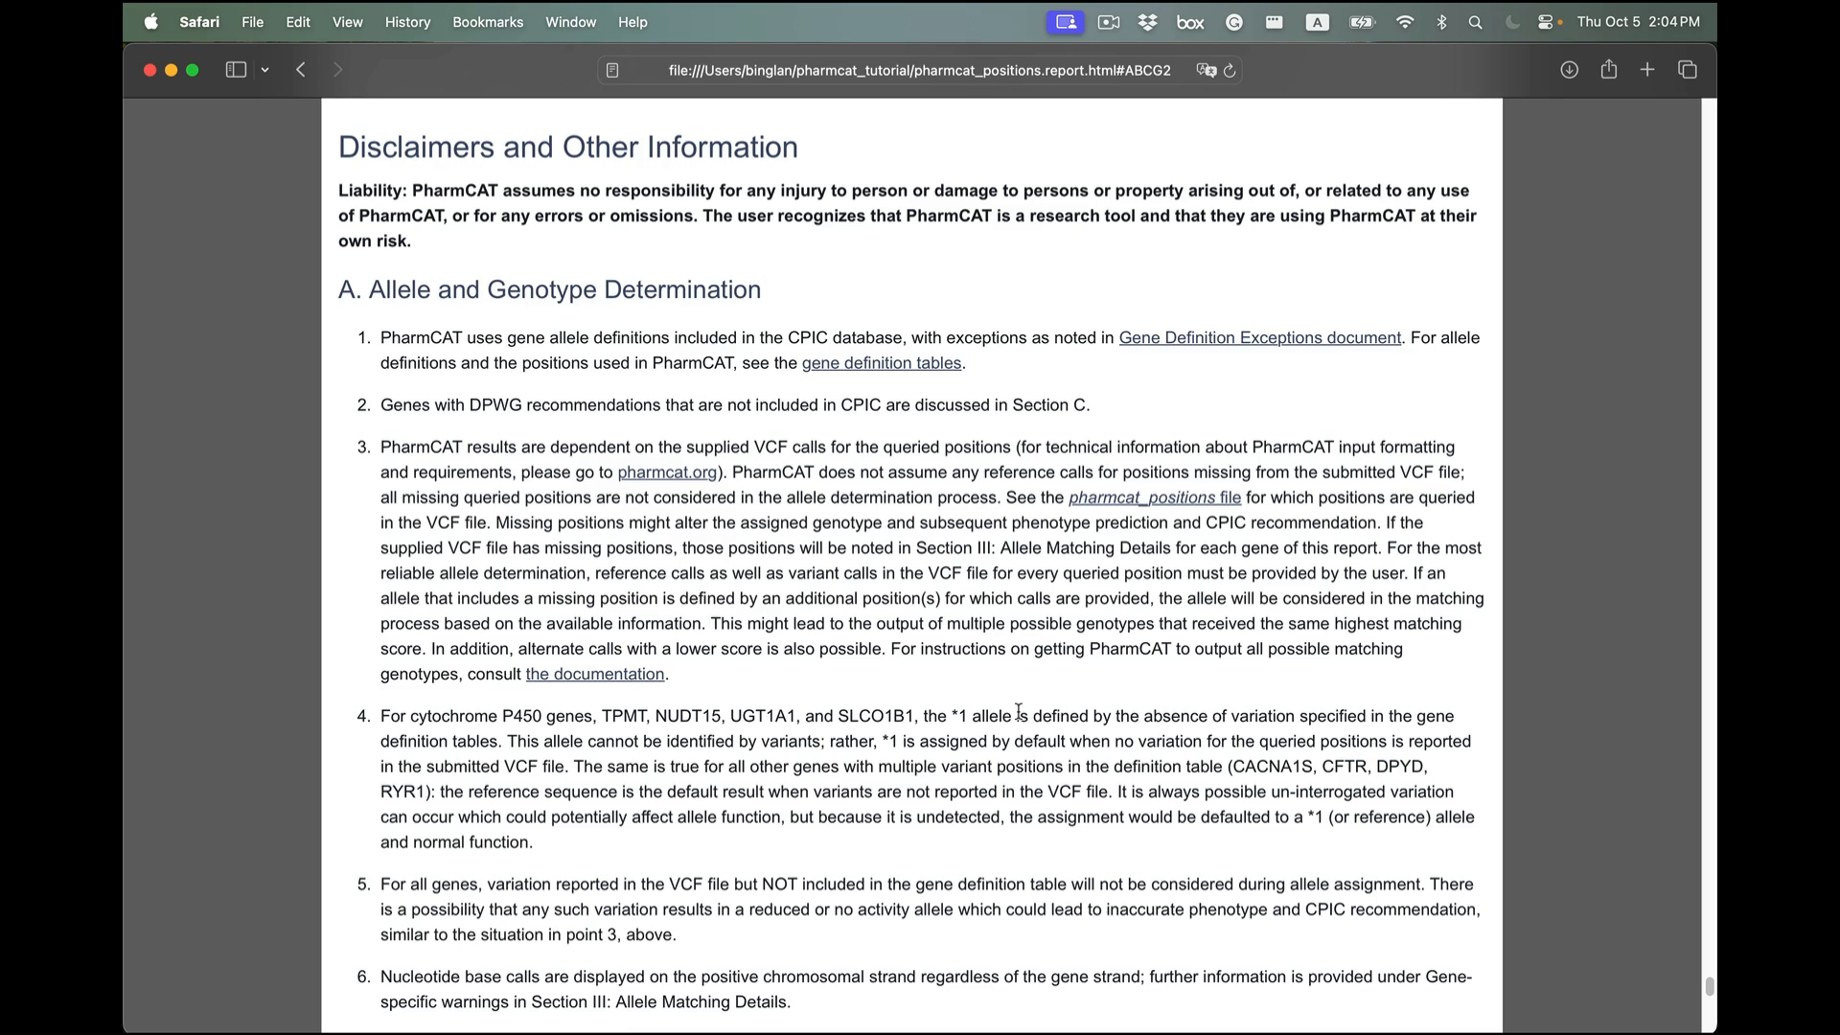
click(666, 472)
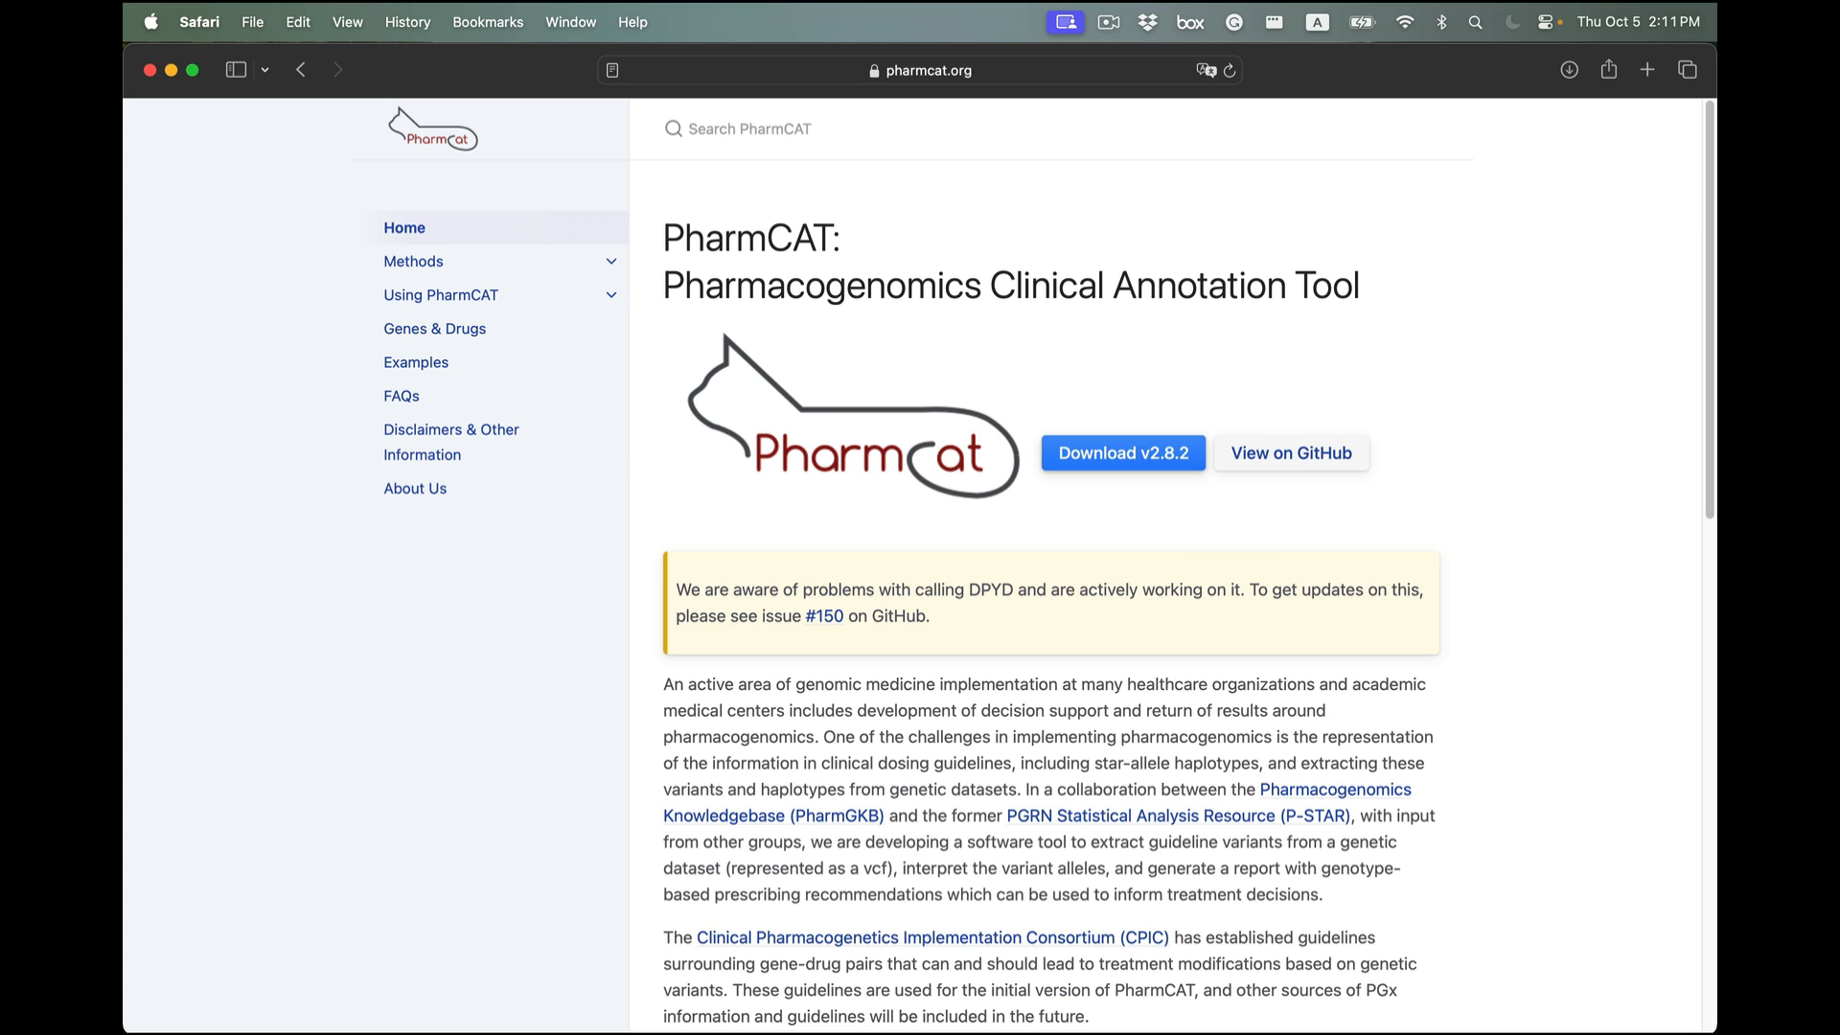
- Expand Using PharmCAT in the sidebar and scroll to the Subscribe to PharmCAT Updates button
click(441, 295)
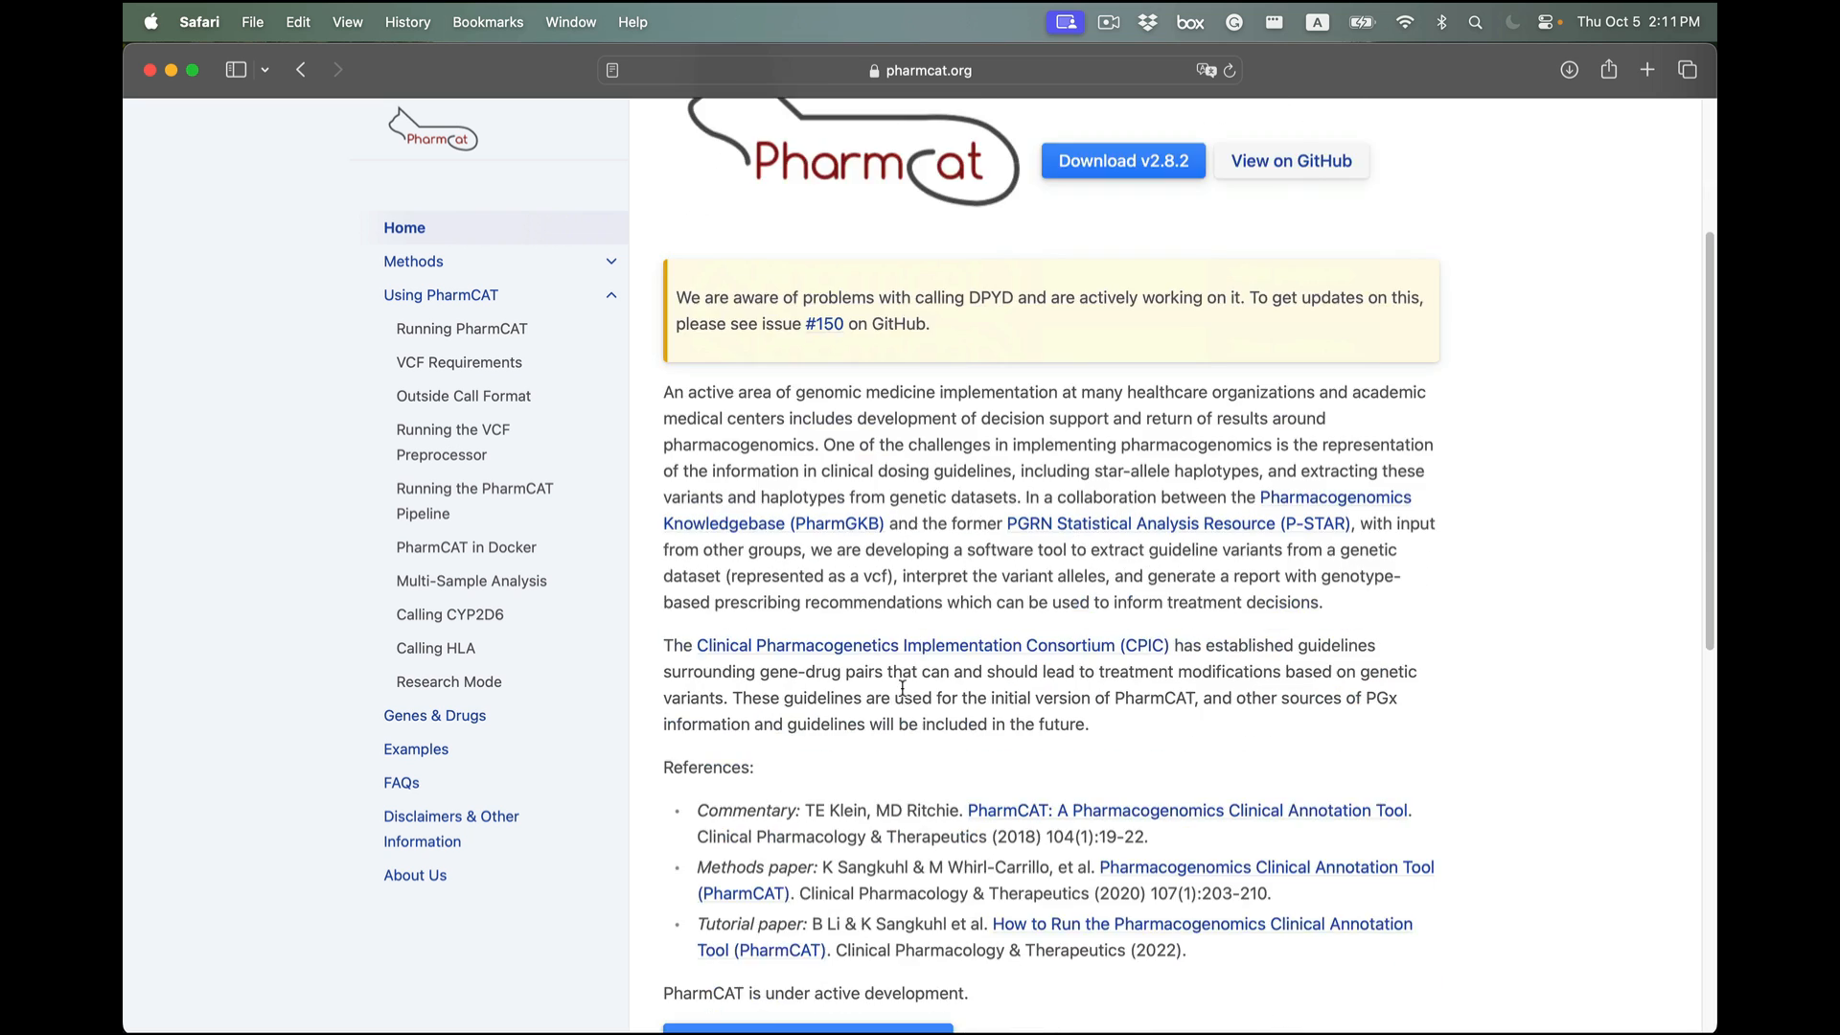
scroll(down, 3)
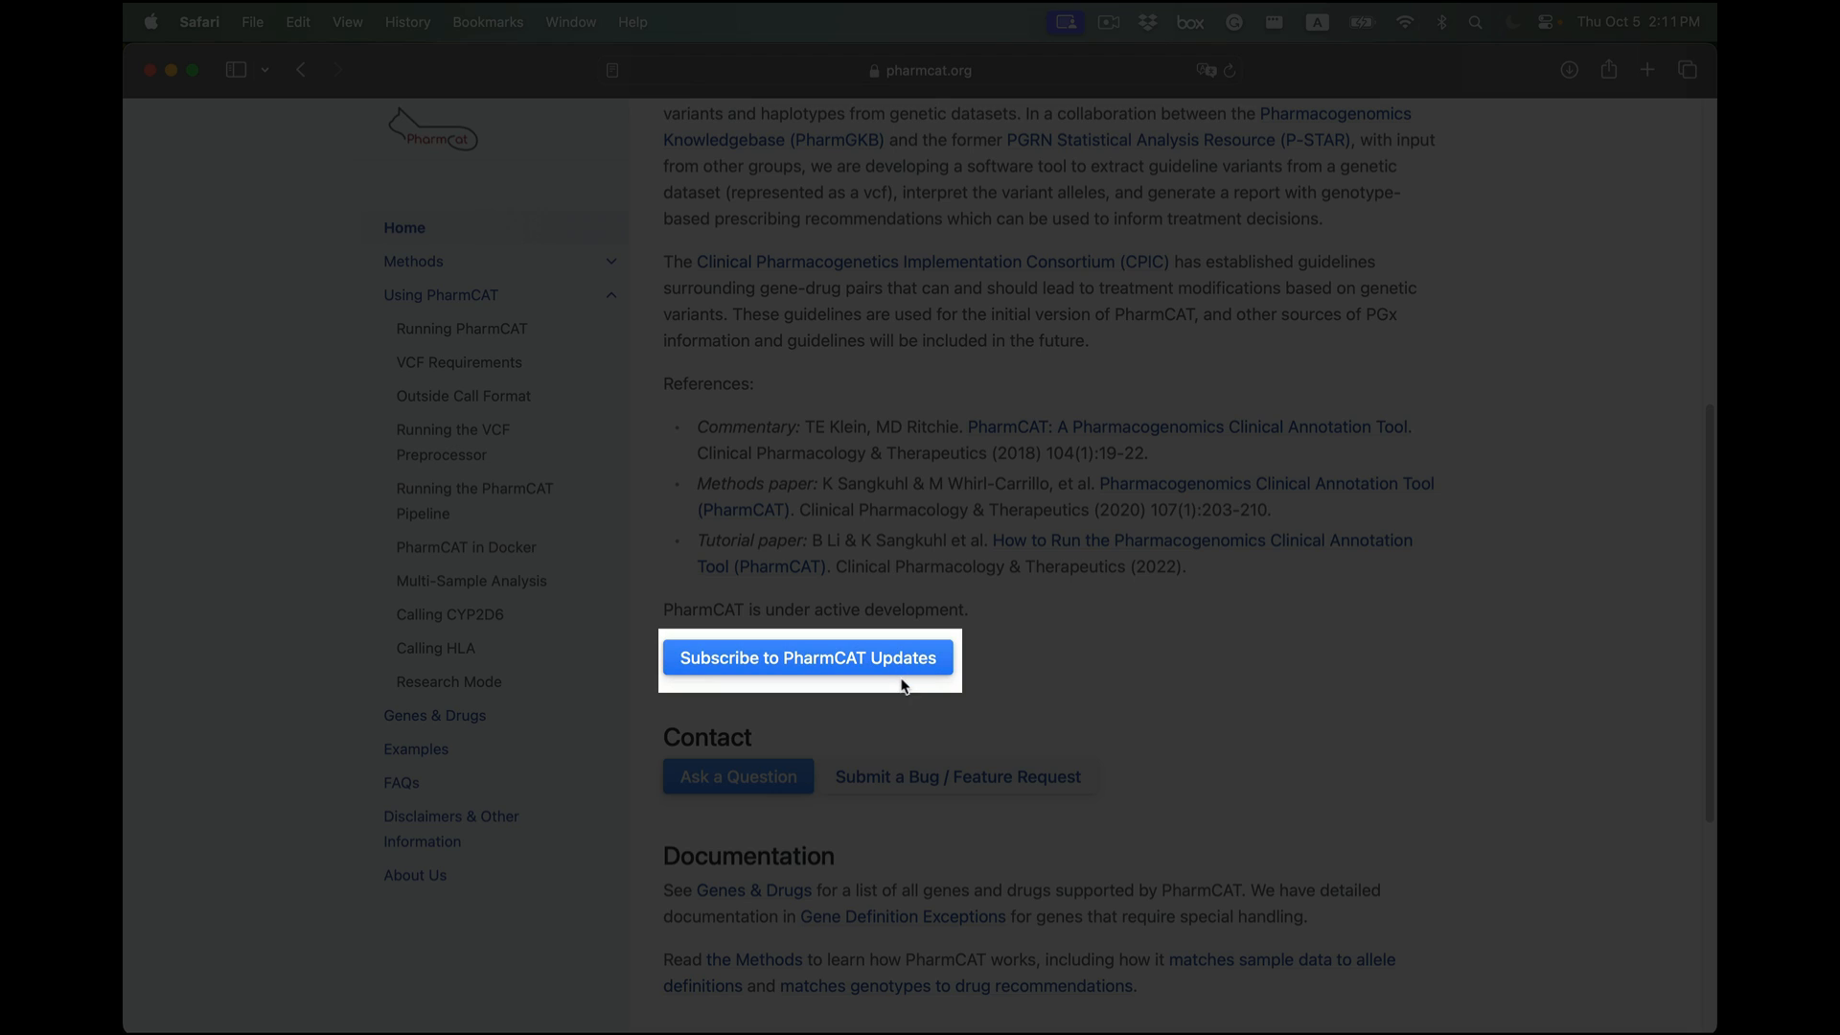